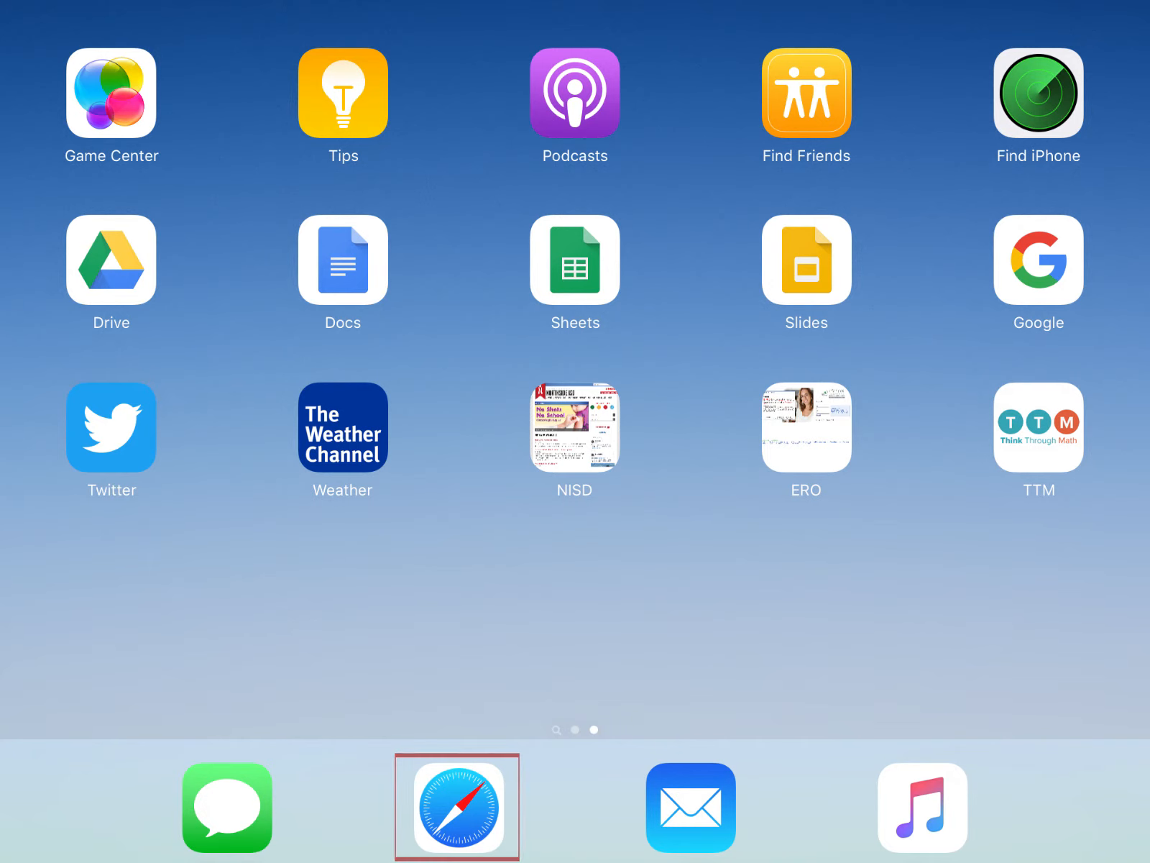
- Reach the Teacher Access Center login page on tac.nisd.net via the NISD site's Employee Links
click(456, 807)
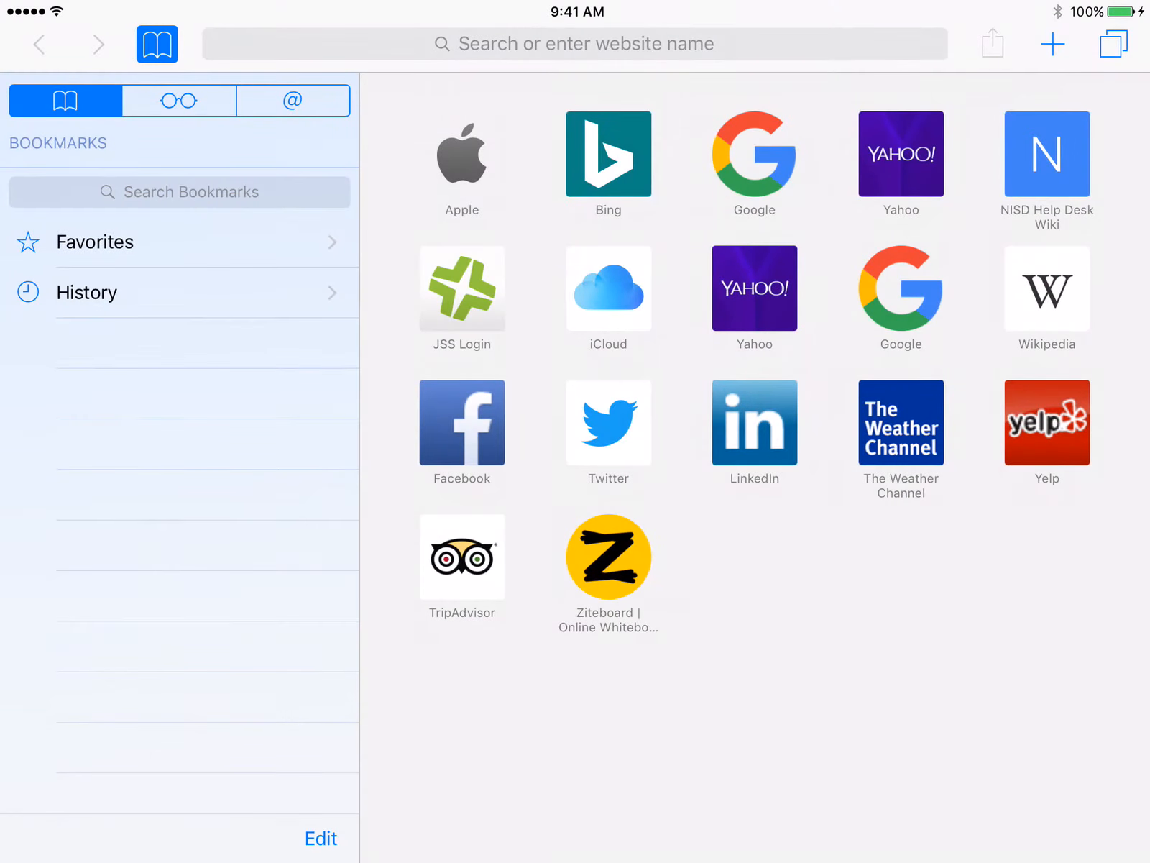
click(1046, 152)
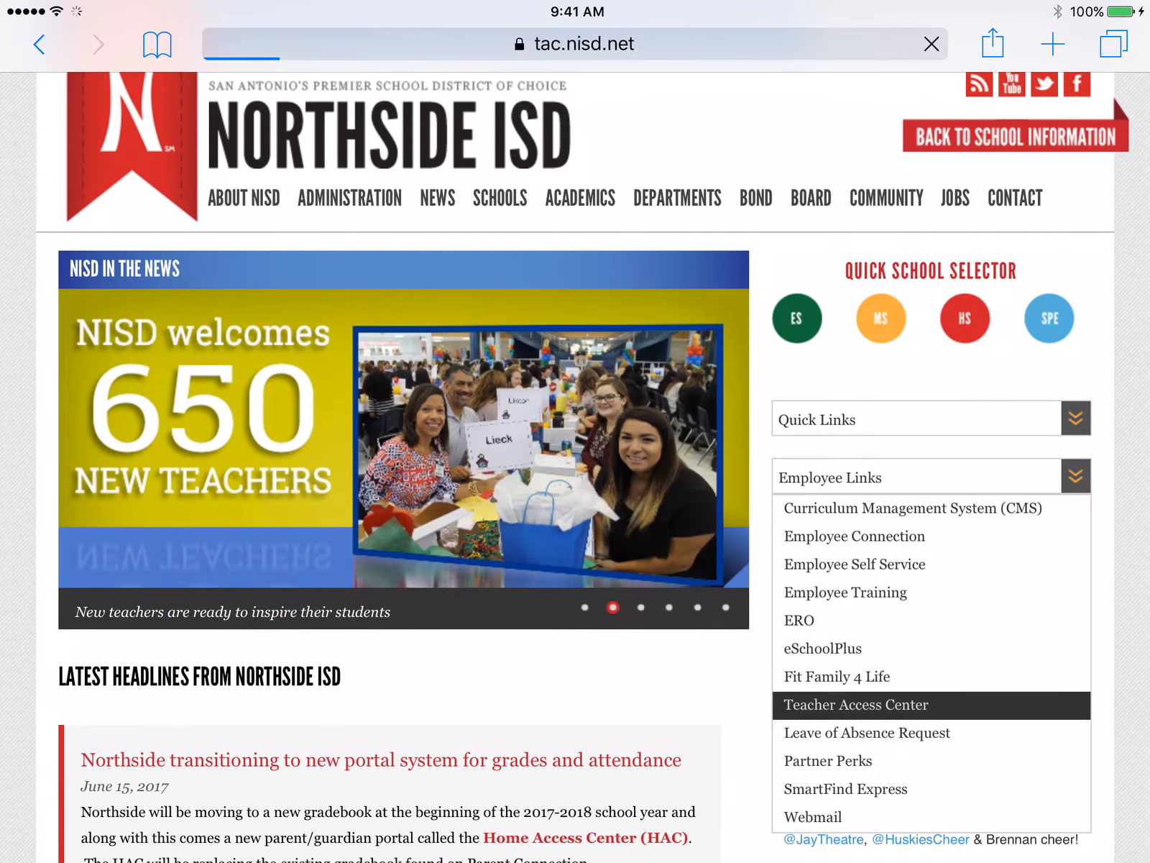
click(856, 704)
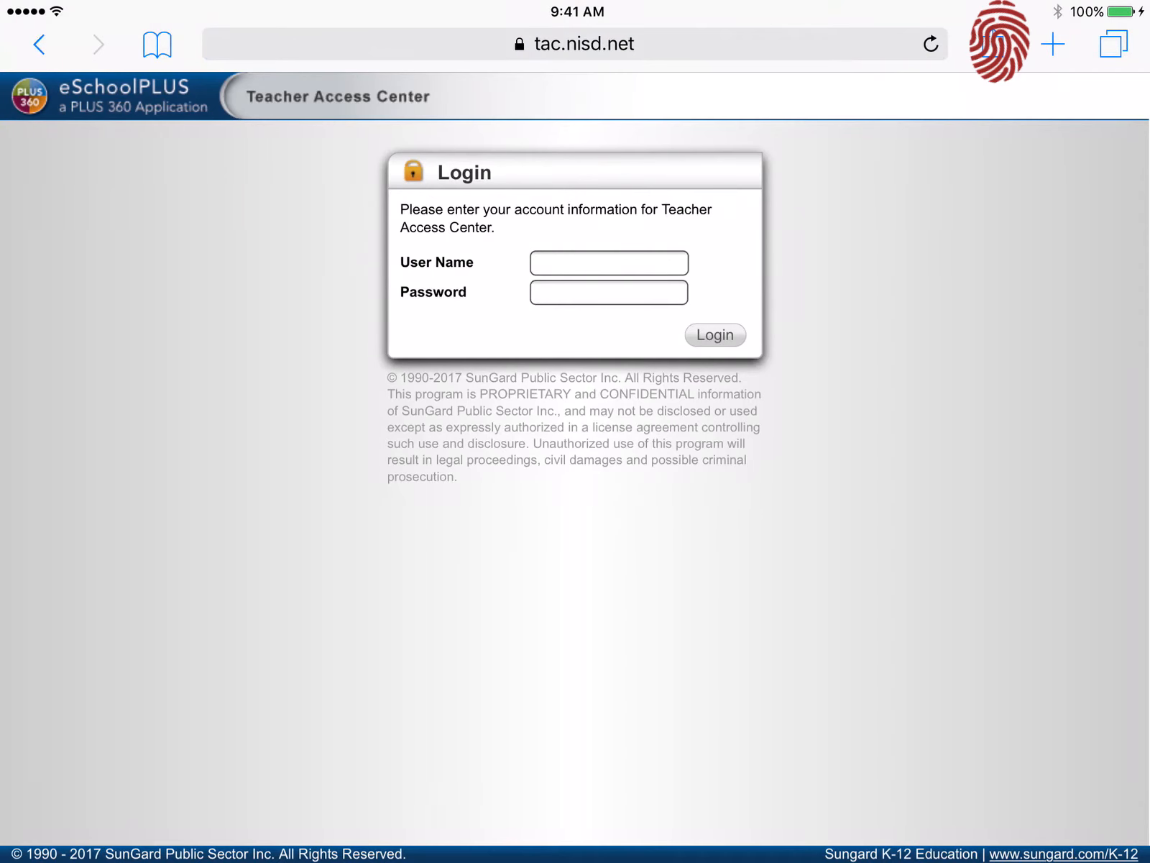
- Start an Add to Home Screen shortcut for the login page and name it 'Gradebook'
click(992, 43)
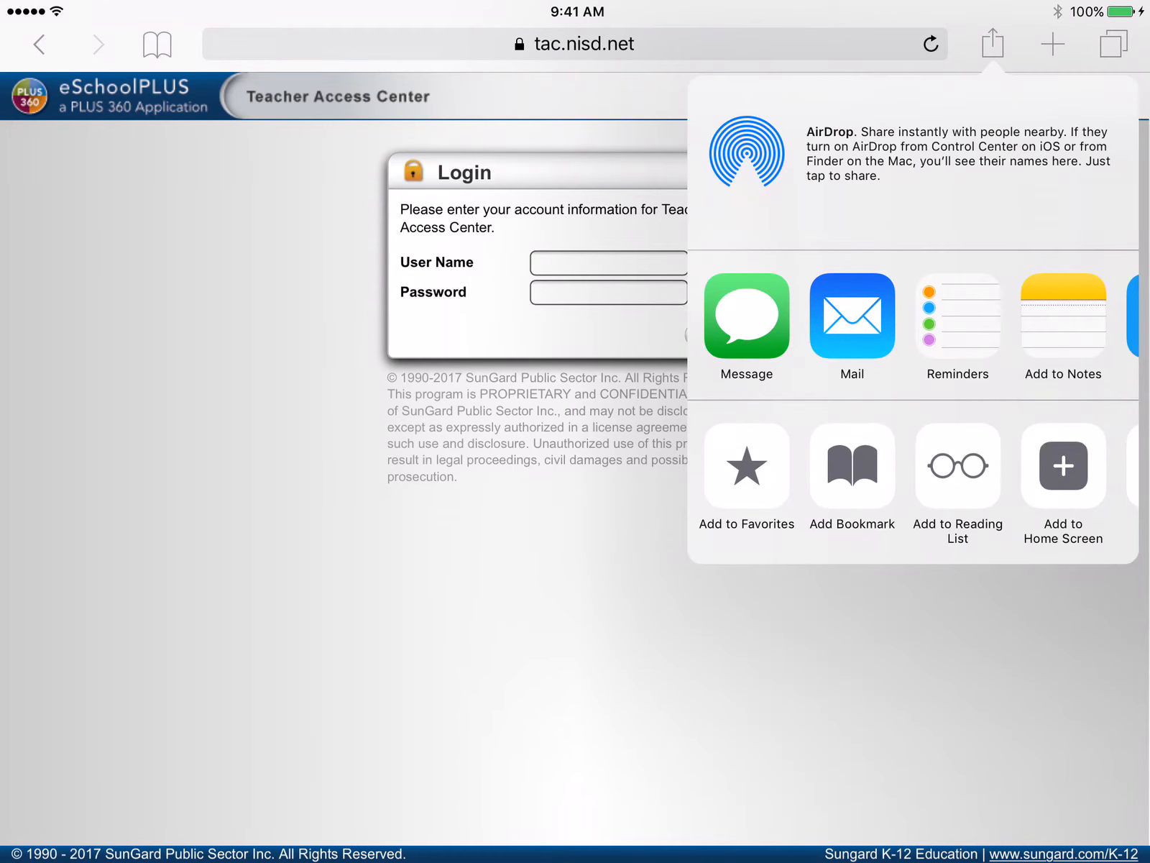
click(1063, 485)
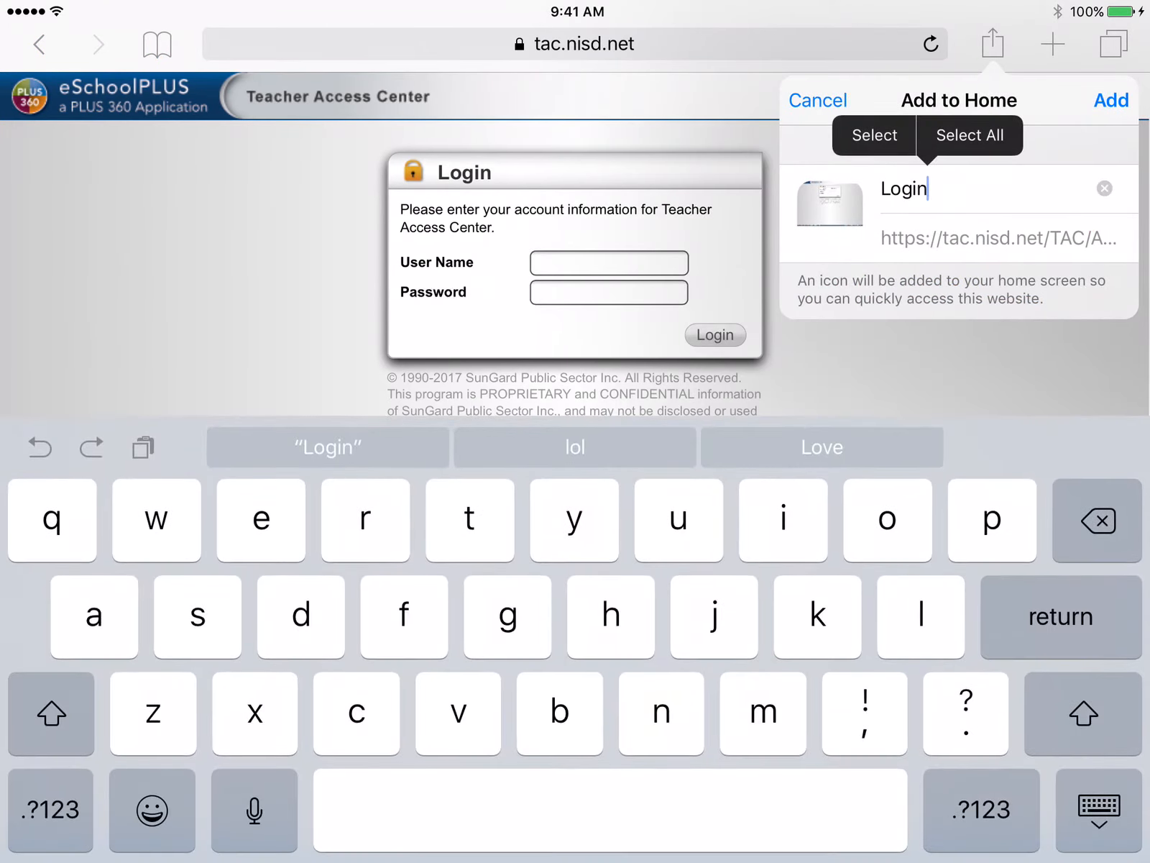
text(Gradeb)
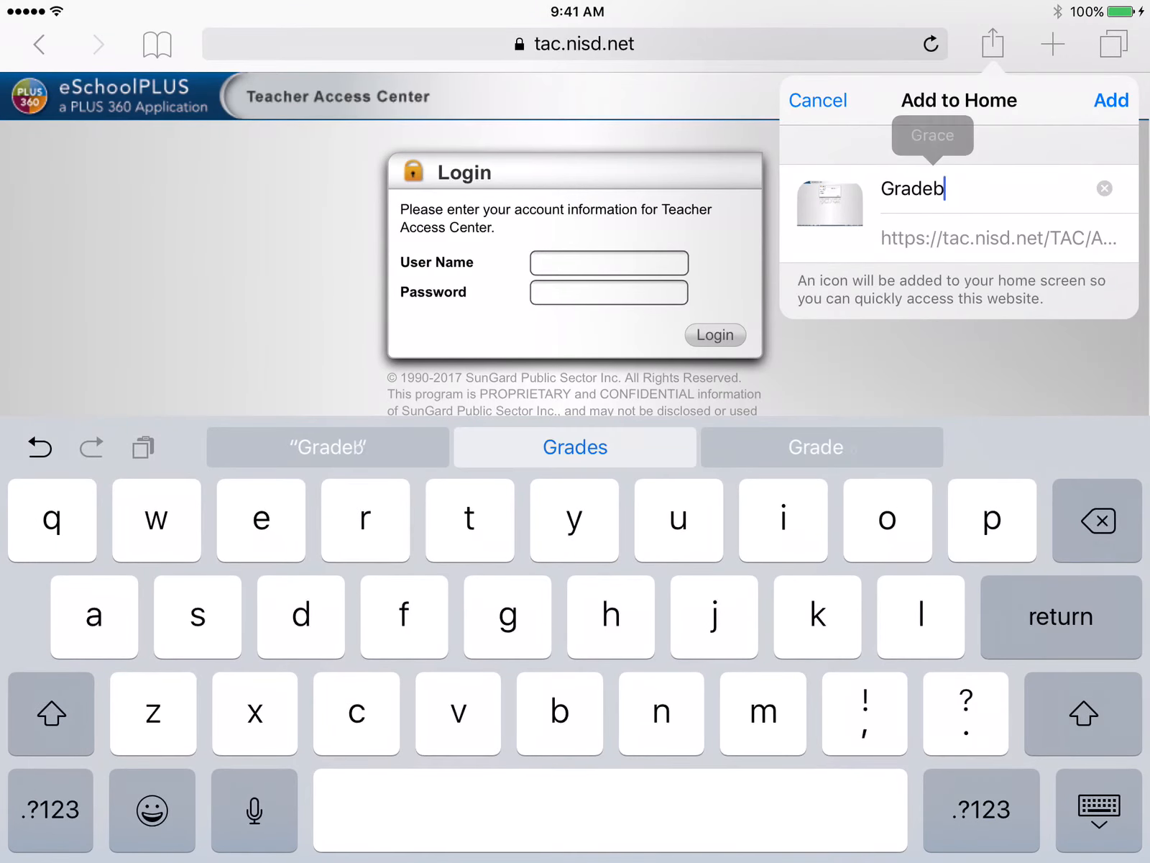
text(ook)
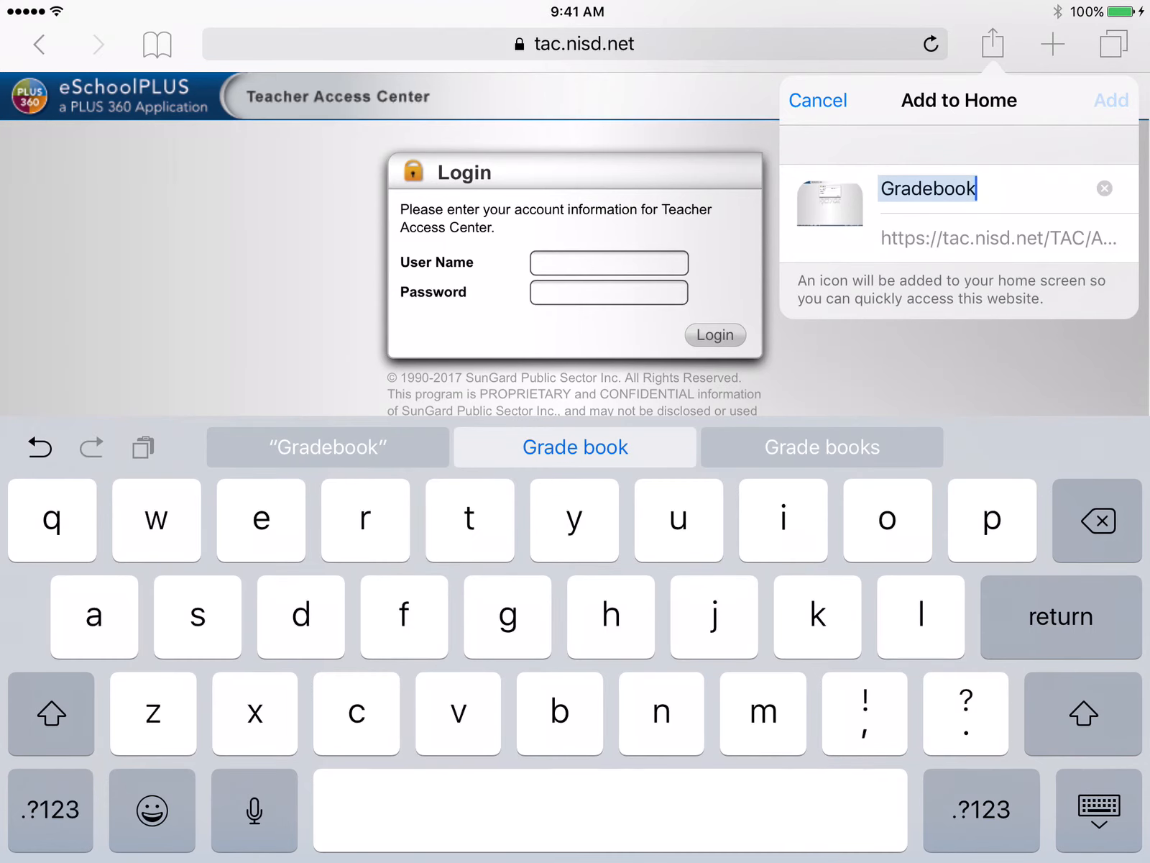
- Add the Gradebook shortcut to the home screen and drag it into the dock between Safari and Mail
click(1110, 99)
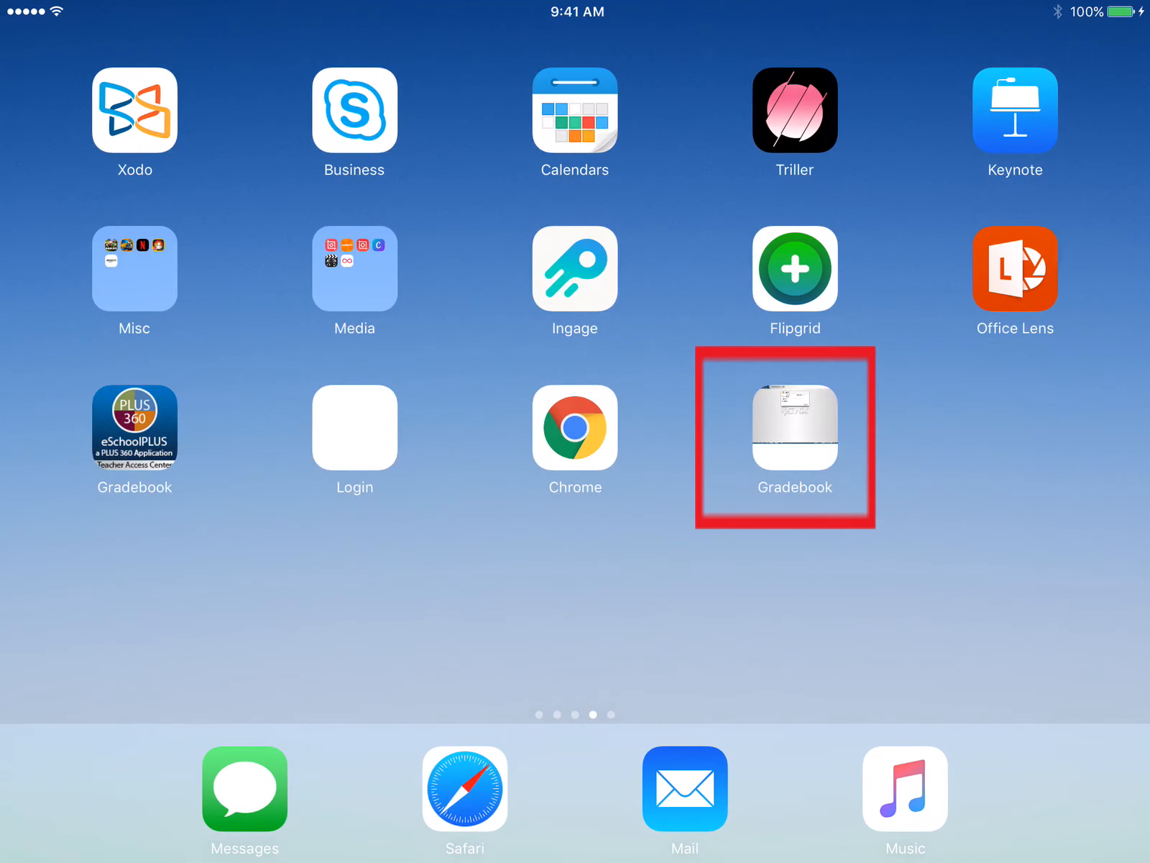
click(795, 427)
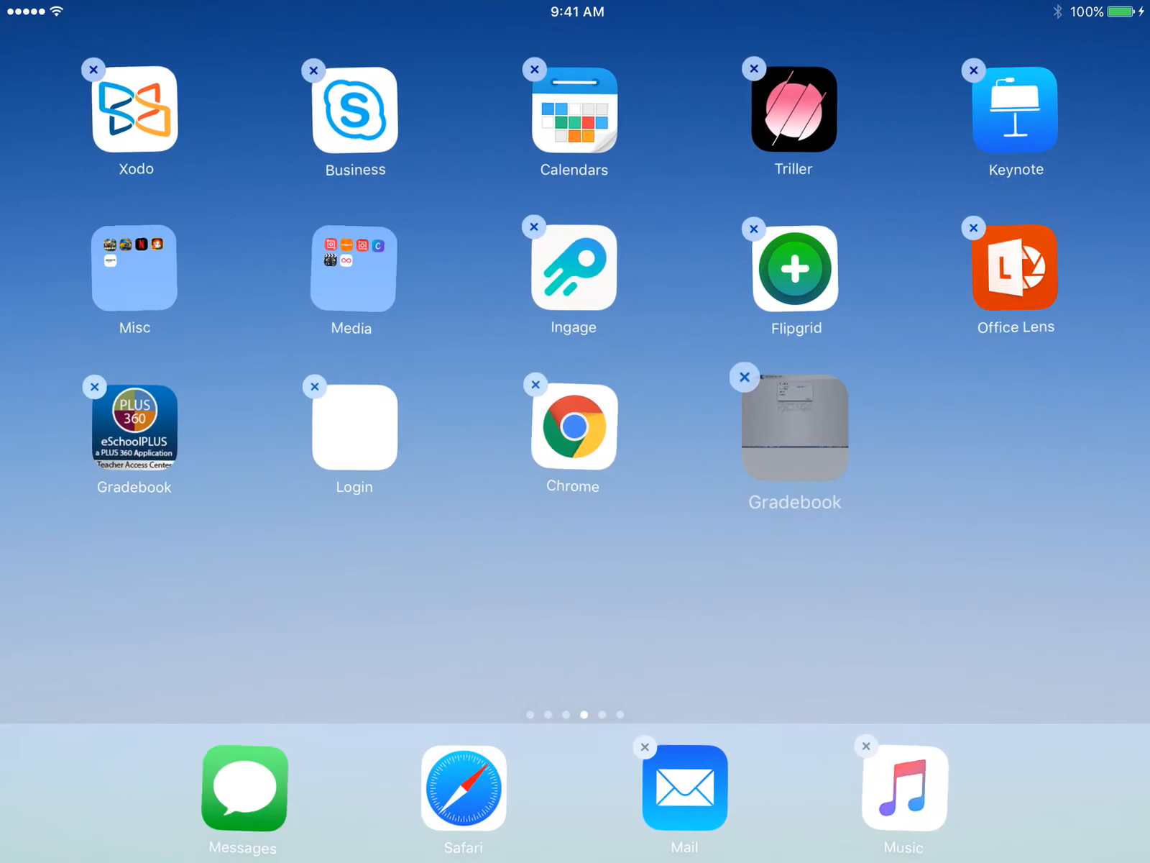
drag(793, 428, 565, 785)
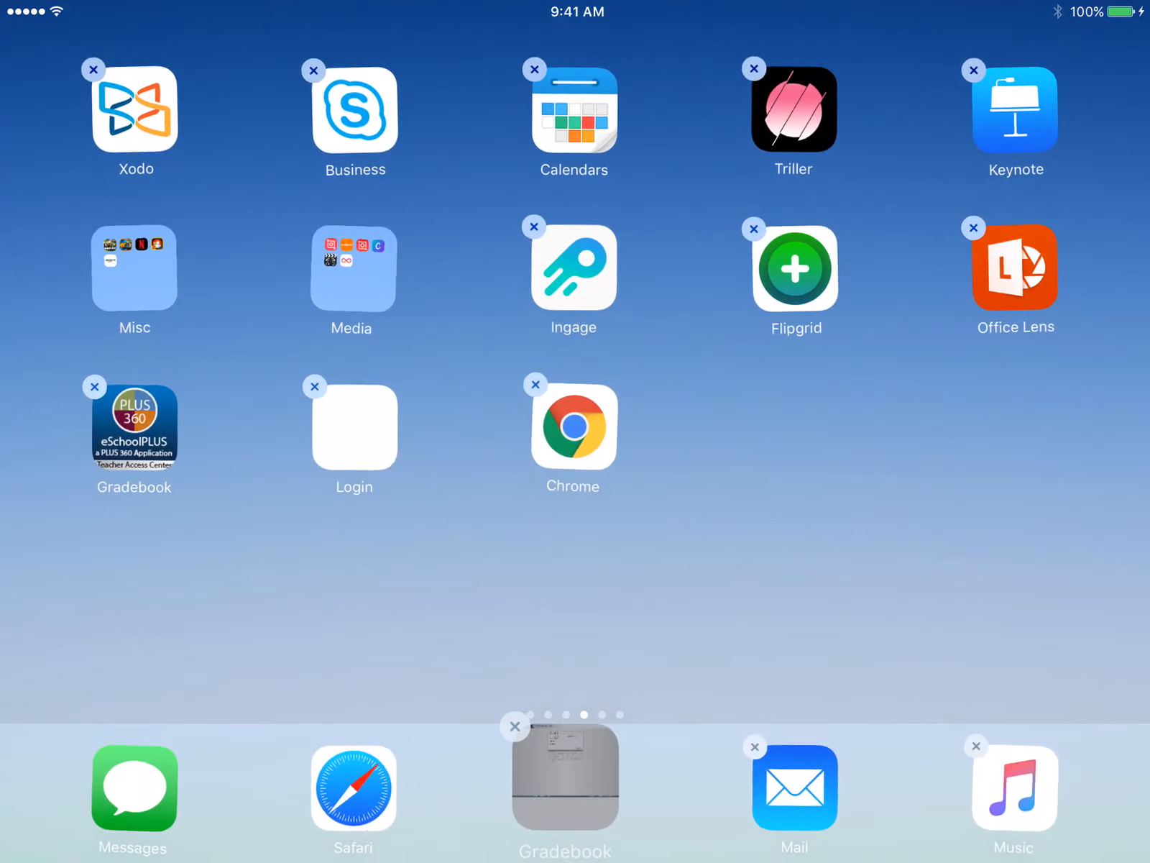